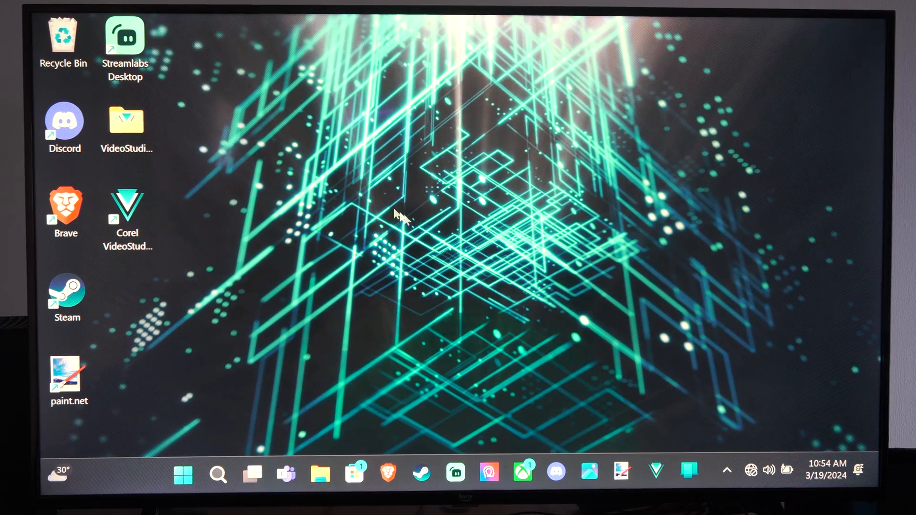
{"action": "mouse_move", "coordinate": [327, 216]}
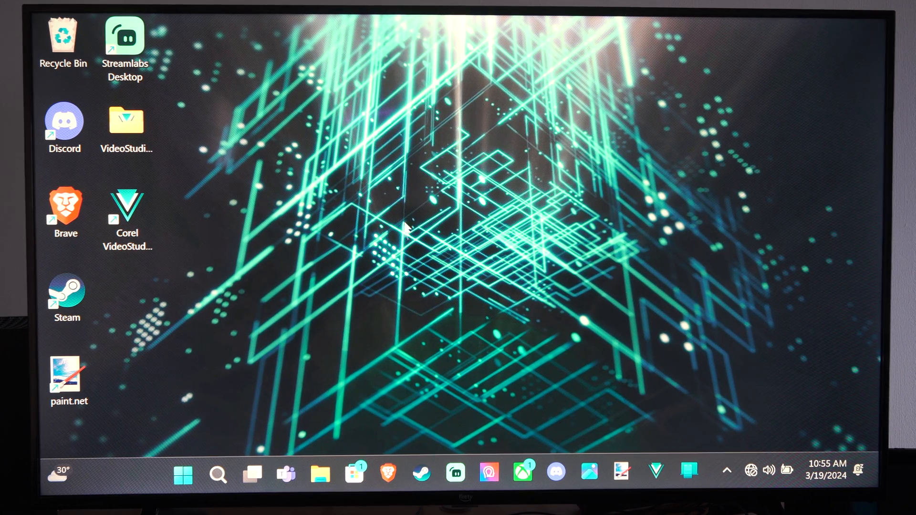
{"action": "mouse_move", "coordinate": [378, 148]}
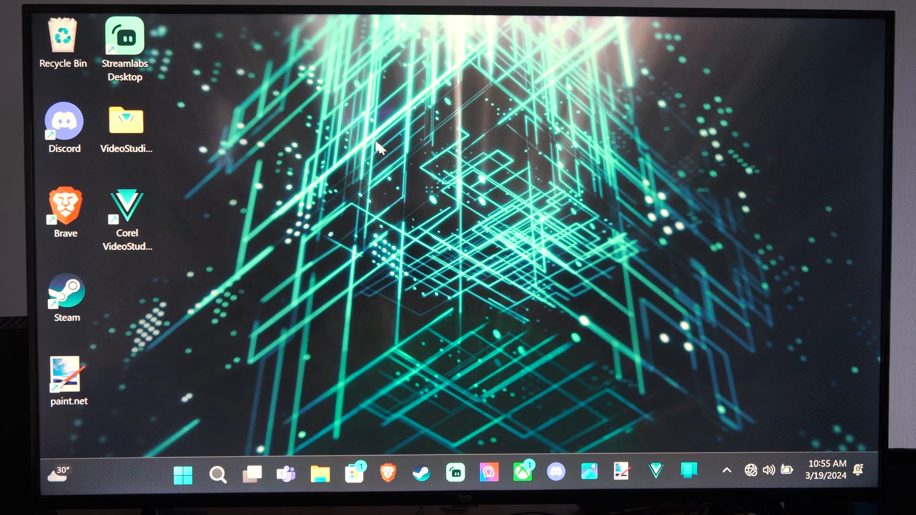
{"action": "mouse_move", "coordinate": [768, 470]}
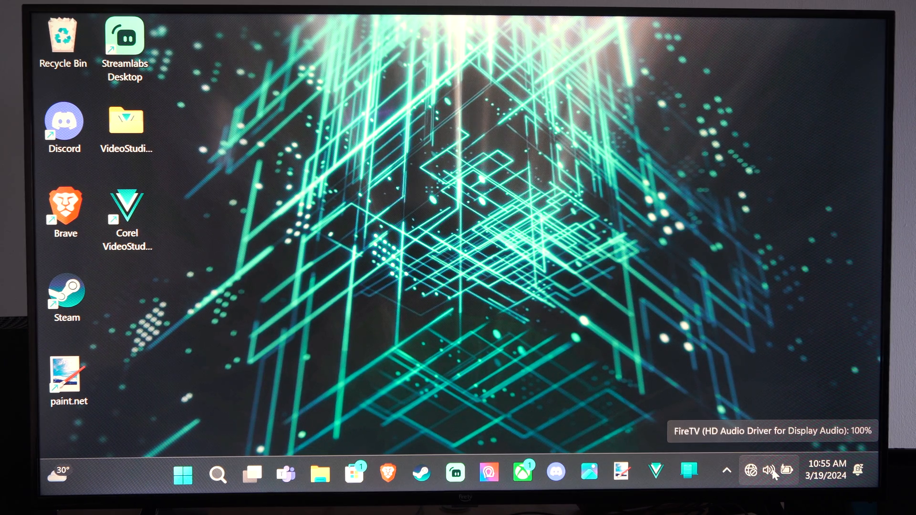
Step: Open Quick Settings and raise the system volume slider to 100
{"action": "left_click", "coordinate": [769, 471]}
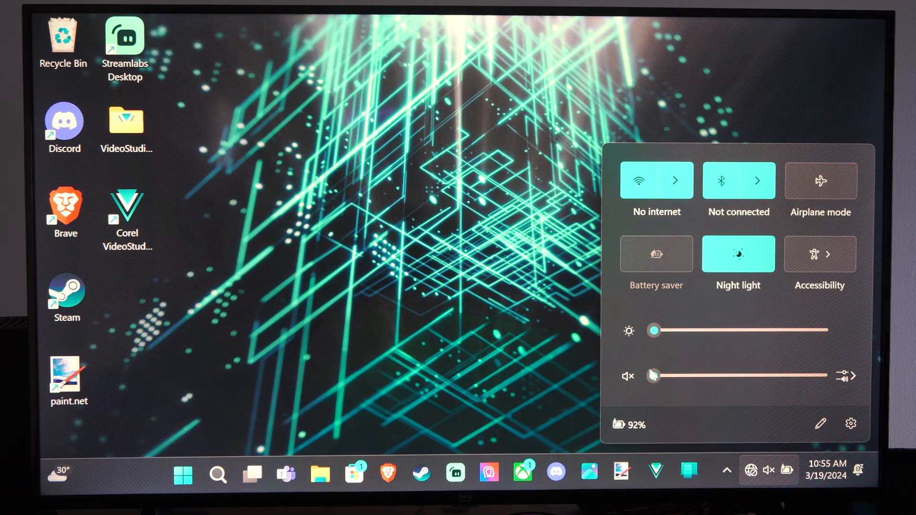
{"action": "left_click", "coordinate": [628, 376]}
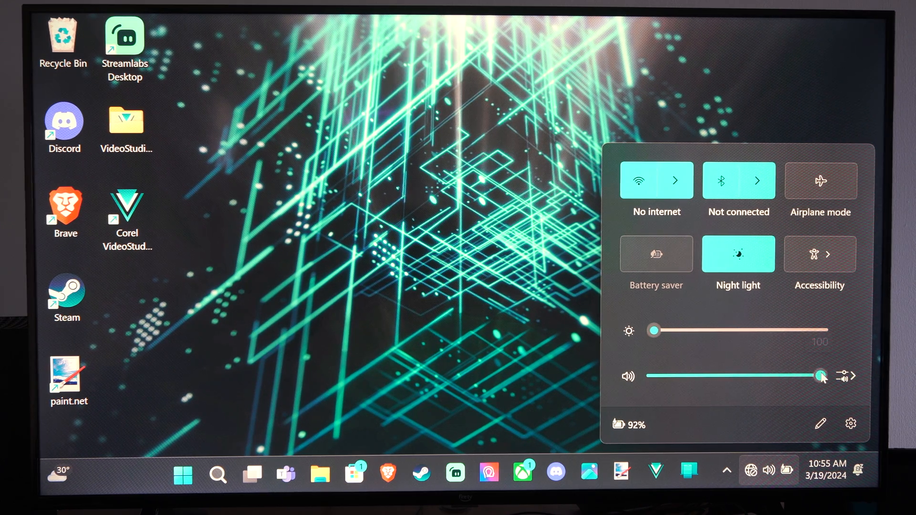
{"action": "mouse_move", "coordinate": [845, 375]}
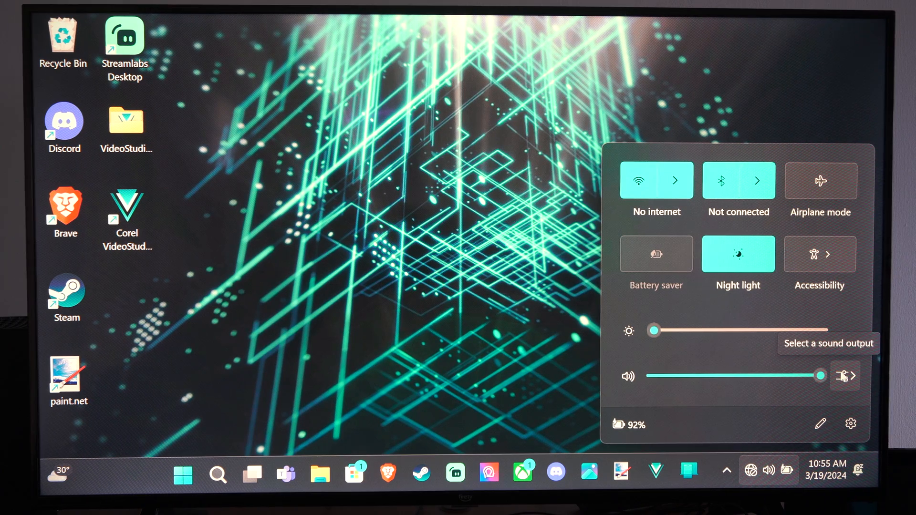
Step: Open the sound output list, confirm FireTV, and scroll to the volume mixer
{"action": "left_click", "coordinate": [845, 375]}
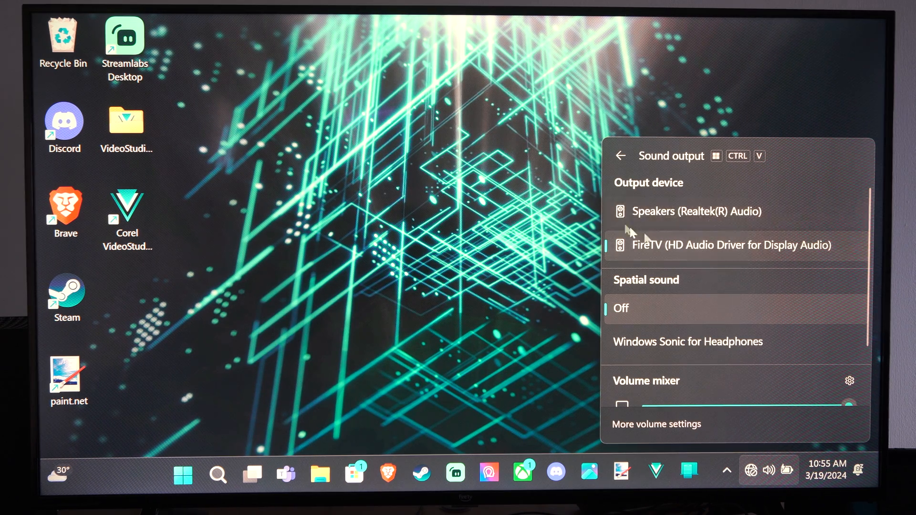
{"action": "mouse_move", "coordinate": [692, 301]}
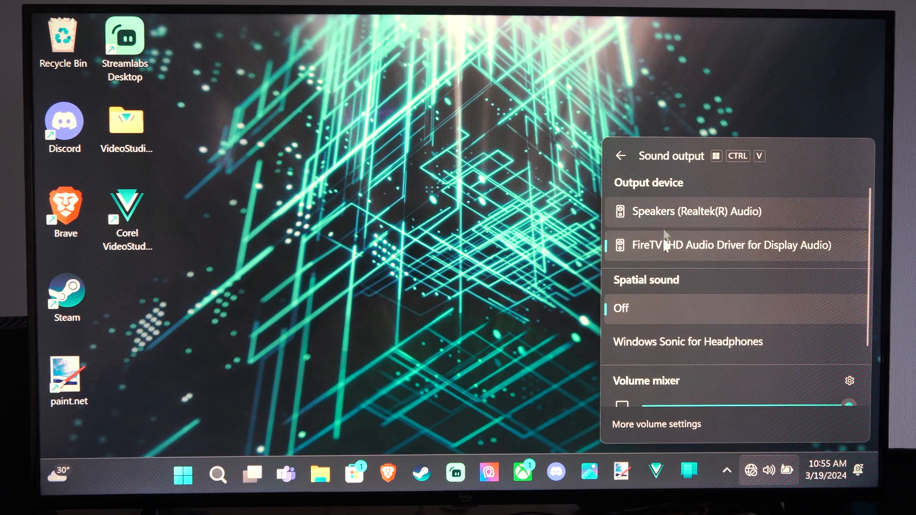
{"action": "scroll", "scroll_direction": "down", "scroll_amount": 3}
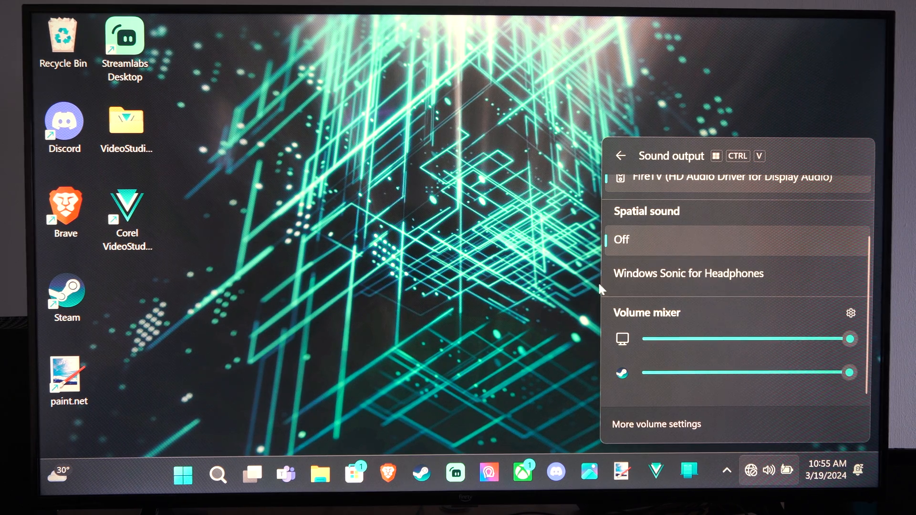
{"action": "mouse_move", "coordinate": [815, 343]}
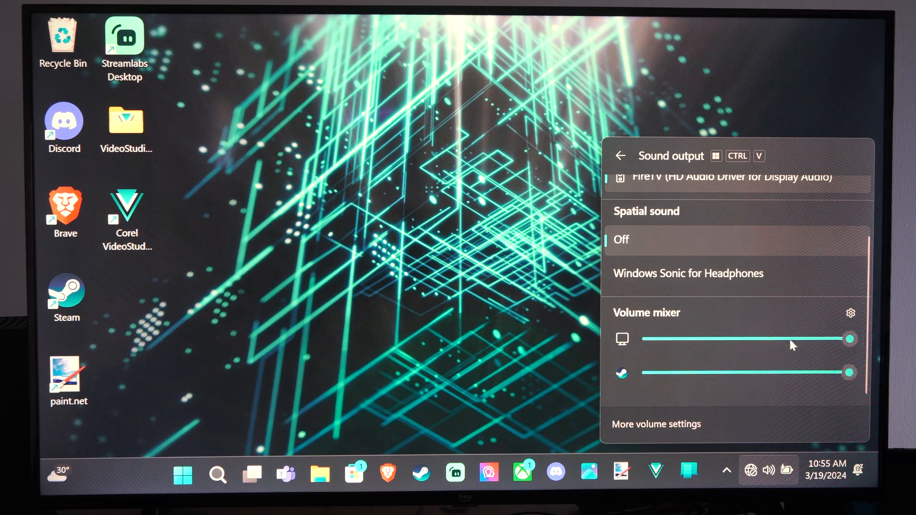
{"action": "mouse_move", "coordinate": [677, 435]}
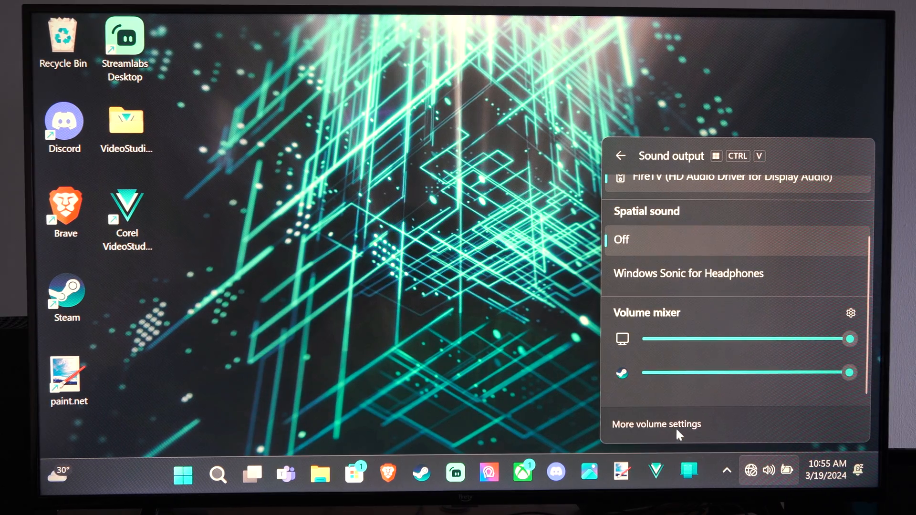
Step: Open Sound settings and review FireTV output at 100 and Microphone Array input
{"action": "left_click", "coordinate": [656, 424]}
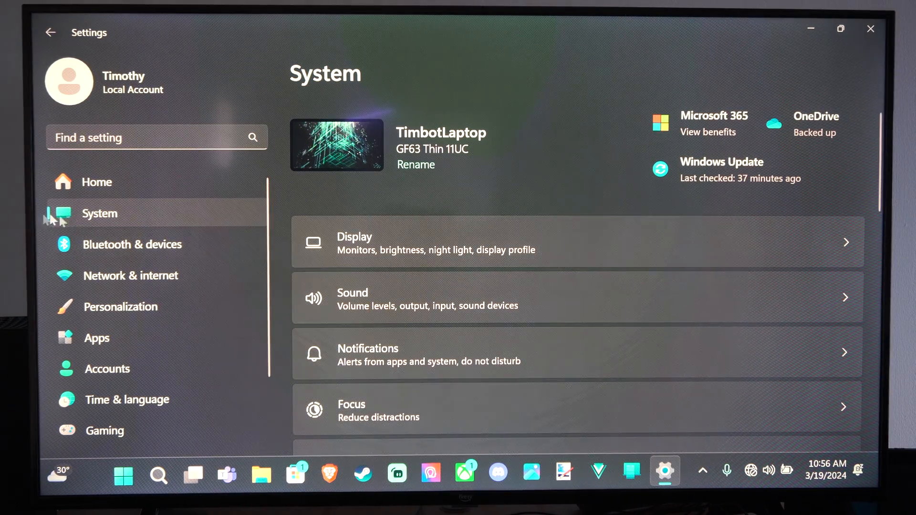
{"action": "mouse_move", "coordinate": [413, 314]}
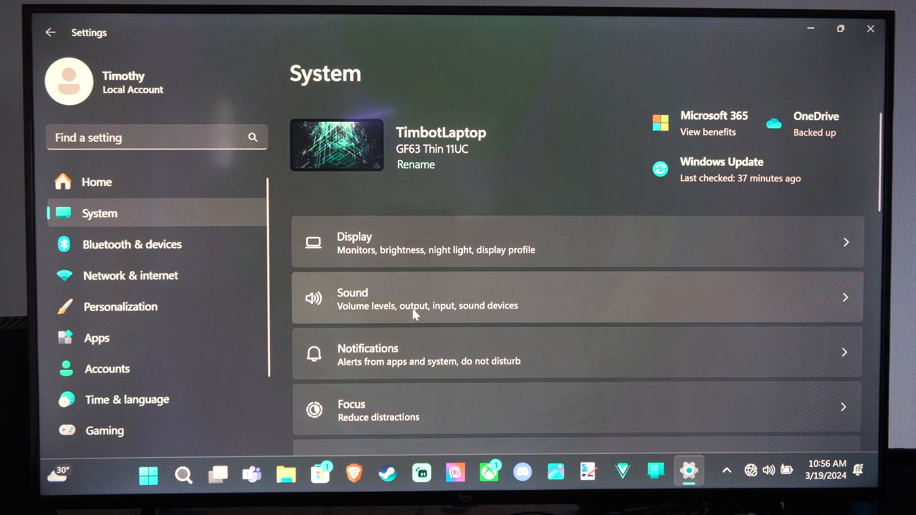
{"action": "left_click", "coordinate": [409, 298]}
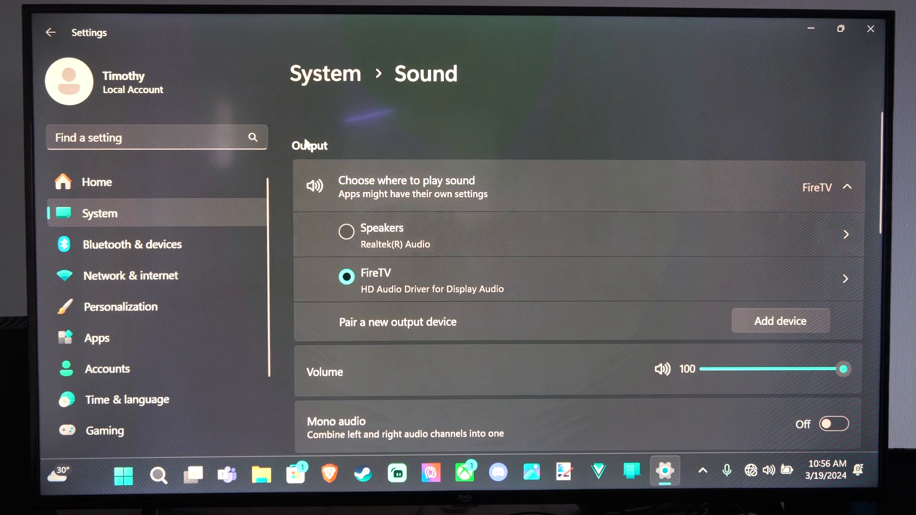
{"action": "scroll", "scroll_direction": "down", "scroll_amount": 3}
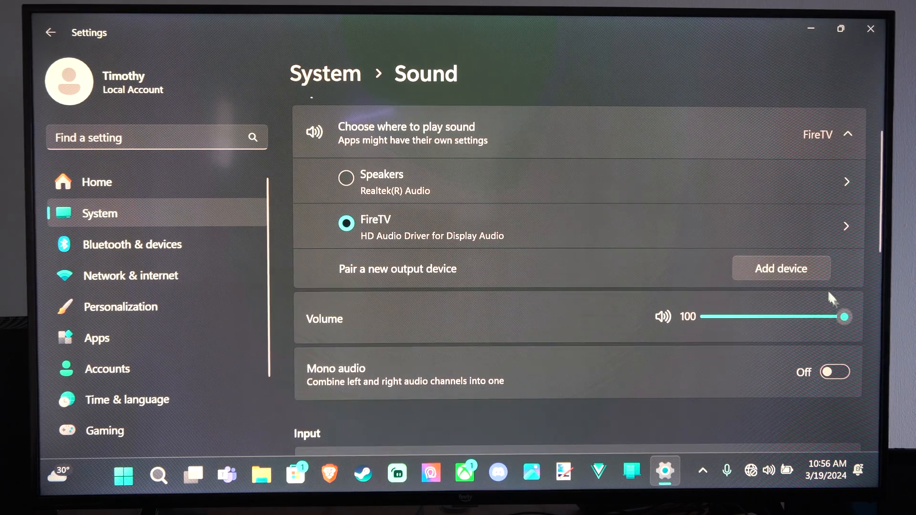
{"action": "scroll", "scroll_direction": "down", "scroll_amount": 3}
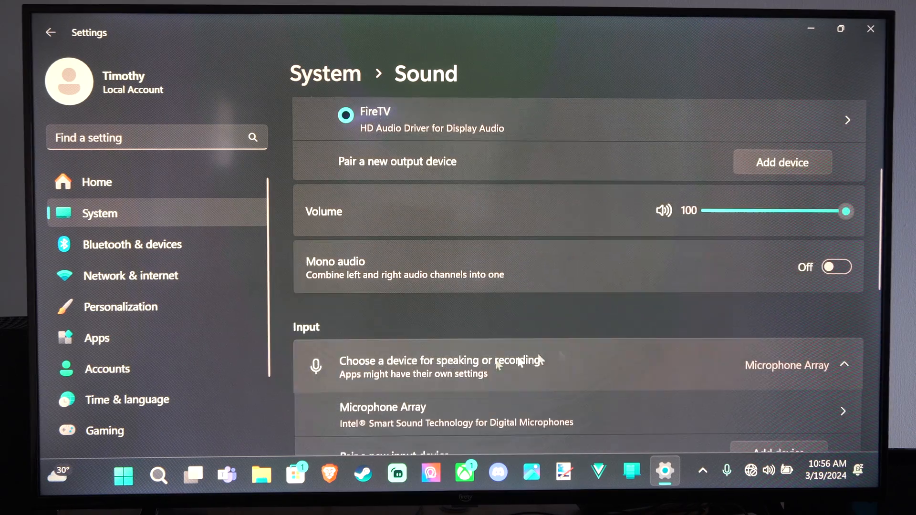
{"action": "scroll", "scroll_direction": "down", "scroll_amount": 3}
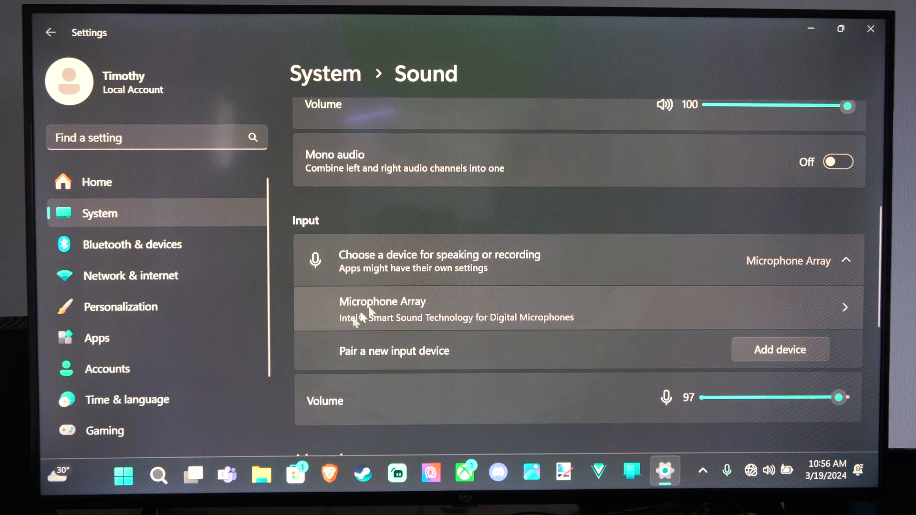
{"action": "scroll", "scroll_direction": "down", "scroll_amount": 3}
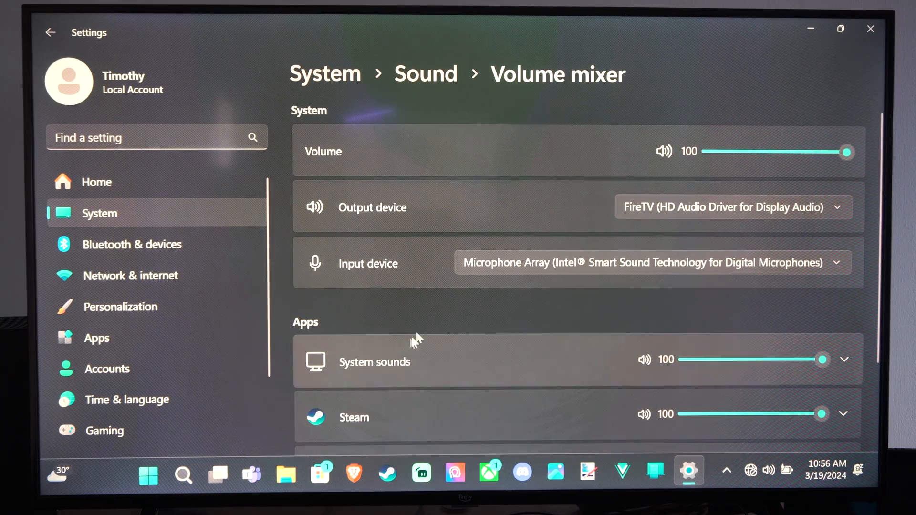
{"action": "mouse_move", "coordinate": [431, 278]}
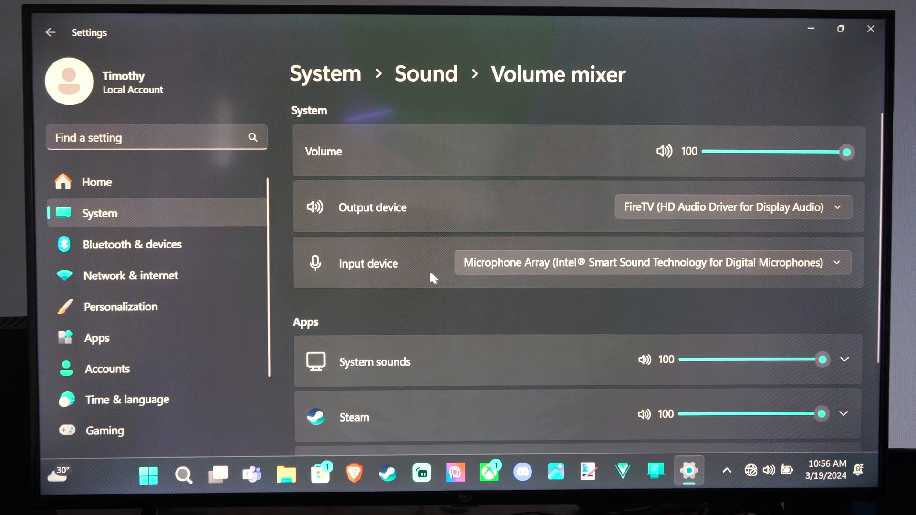
Step: Scroll through the Volume mixer app list showing System sounds and Steam at 100
{"action": "scroll", "scroll_direction": "down", "scroll_amount": 3}
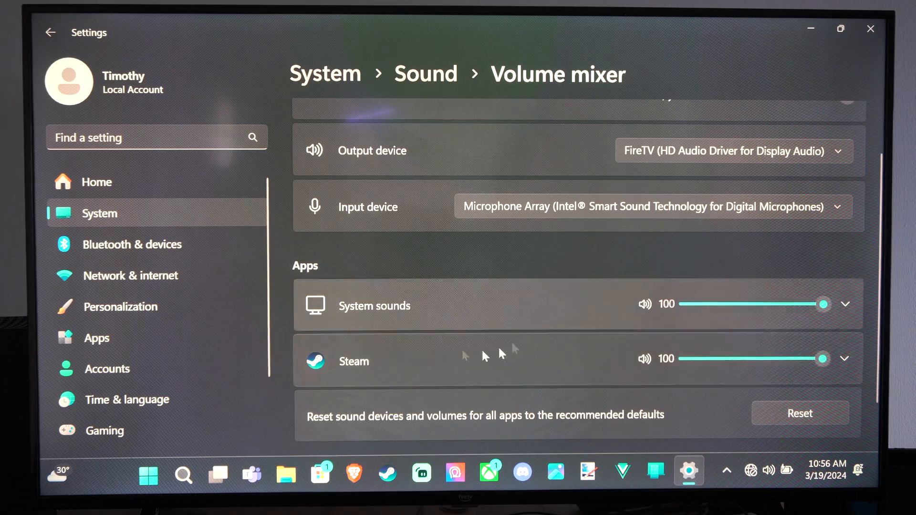
{"action": "scroll", "scroll_direction": "up", "scroll_amount": 3}
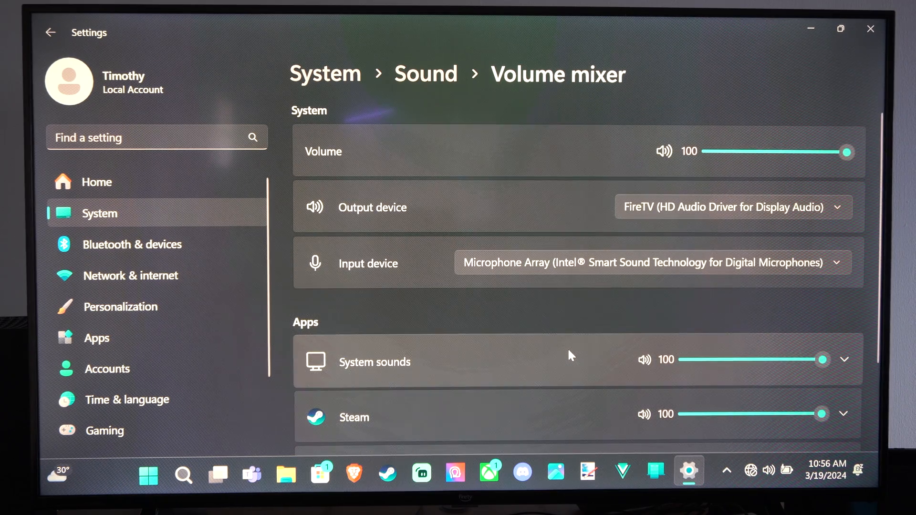